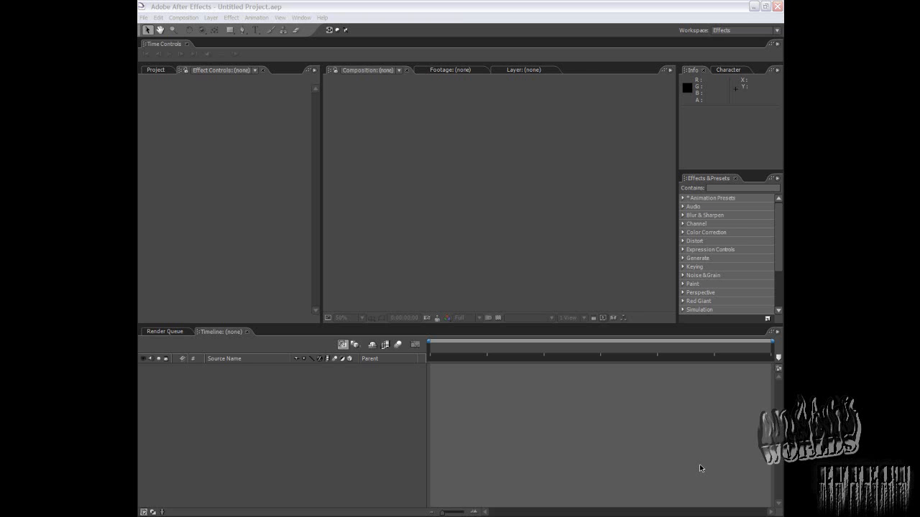
# - Create a composition named 'Something' with NTSC D1 Widescreen settings (720×486, 20 seconds)
pyautogui.click(183, 17)
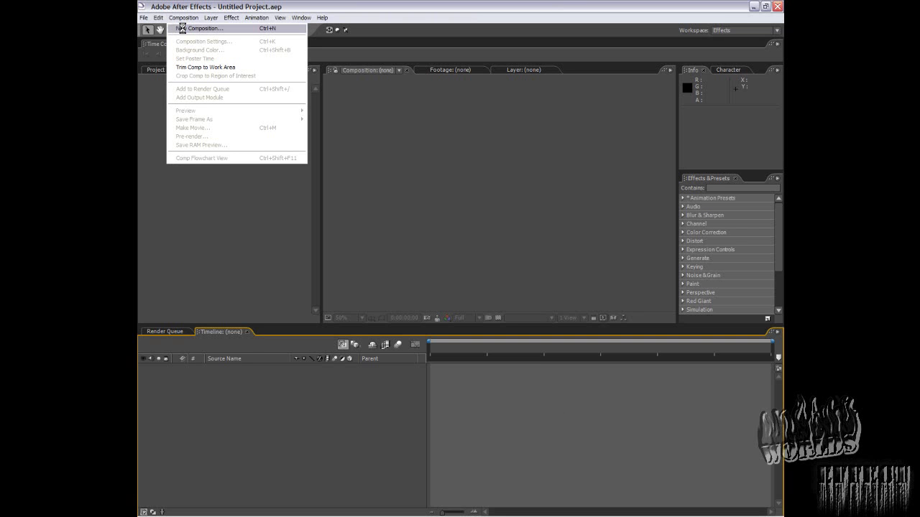
pyautogui.moveTo(224, 100)
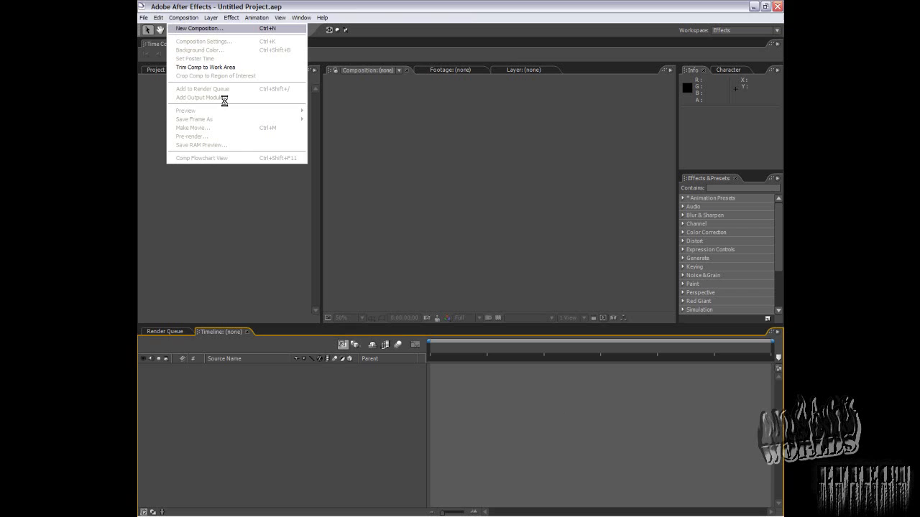
pyautogui.click(197, 28)
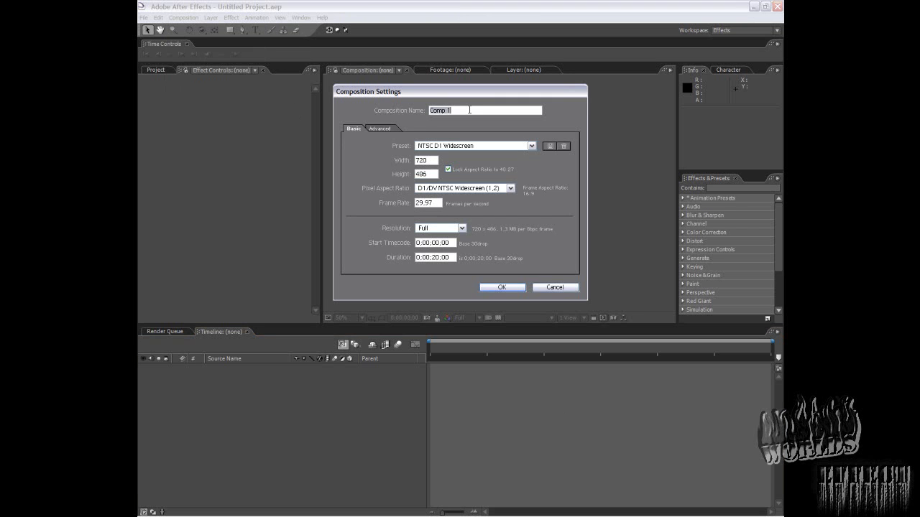
pyautogui.write('Somethin')
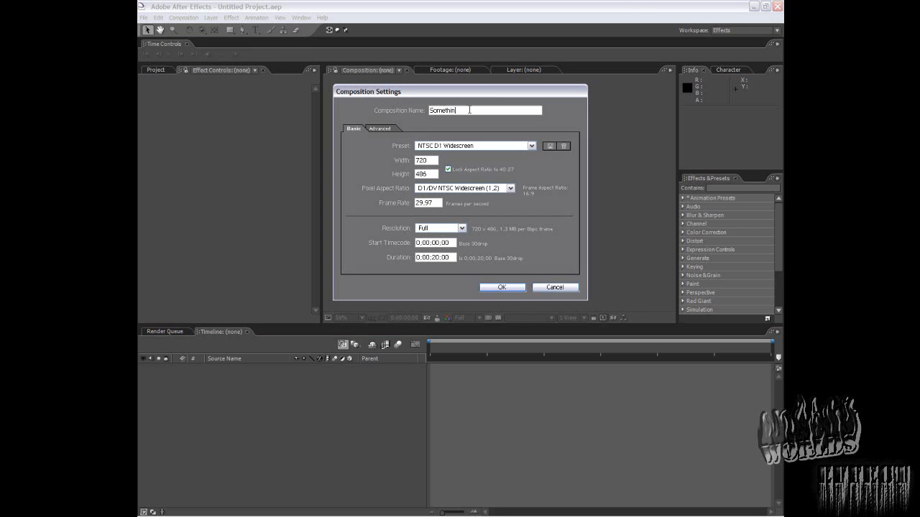
pyautogui.write('g')
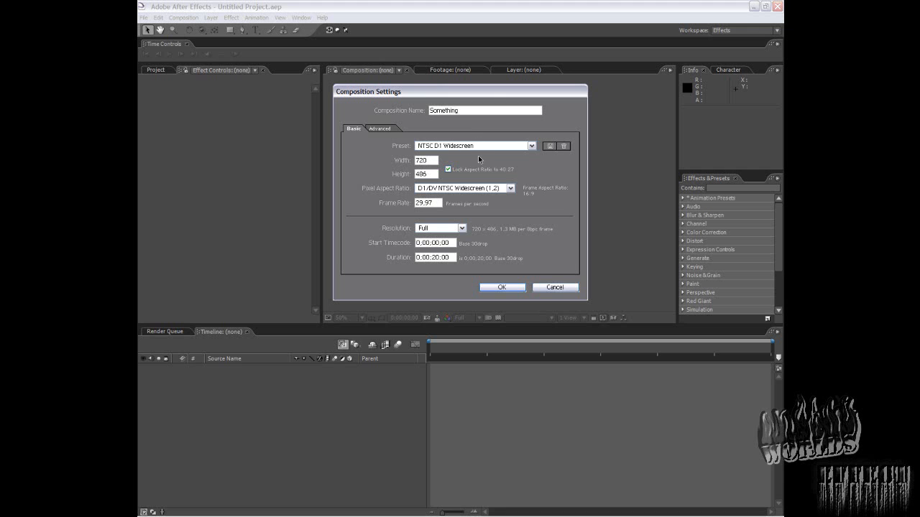
pyautogui.click(501, 287)
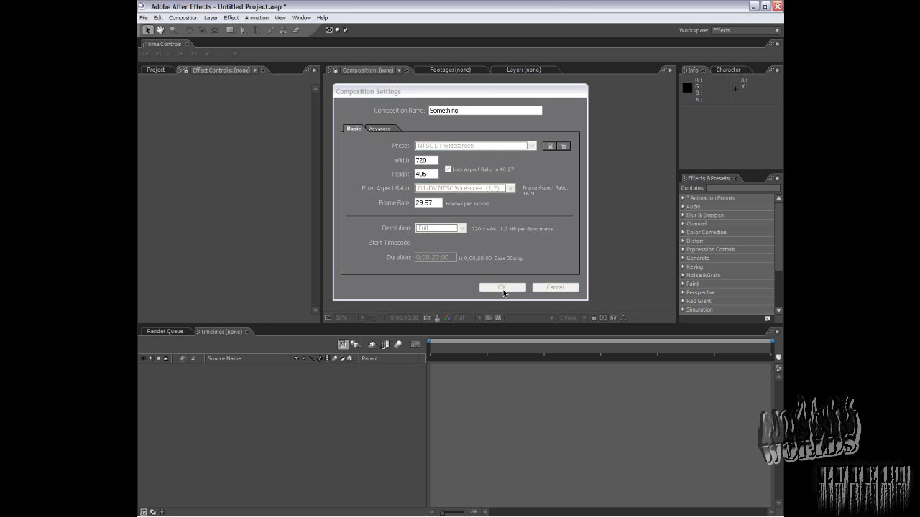
pyautogui.click(501, 288)
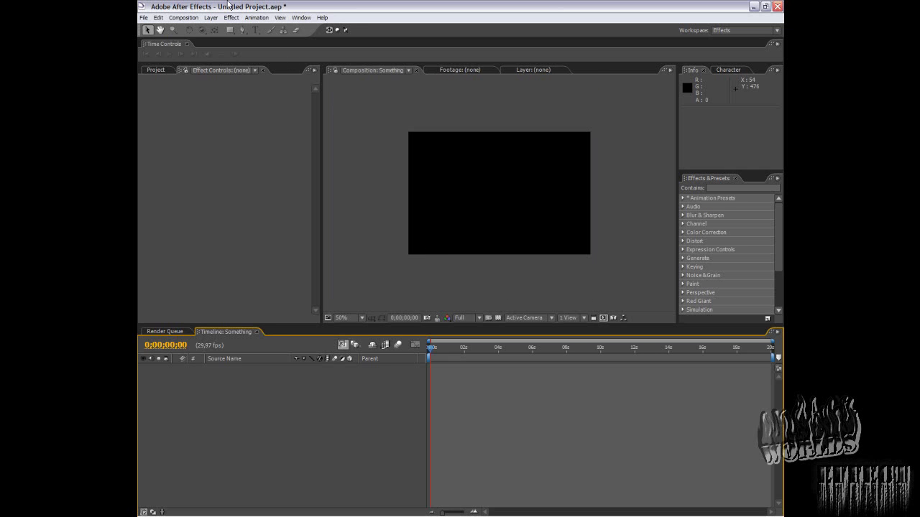
# - Add a black, comp-sized solid layer named 'BG'
pyautogui.click(210, 17)
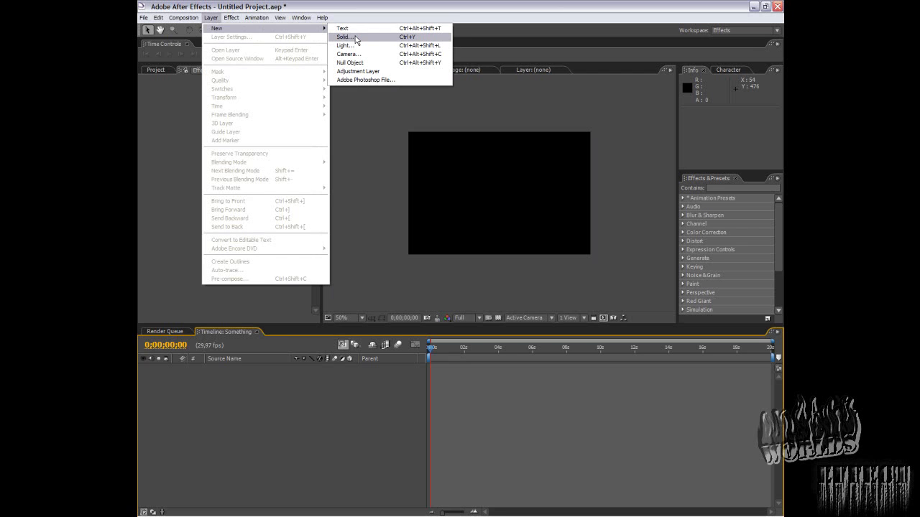
pyautogui.click(344, 36)
pyautogui.write('BG')
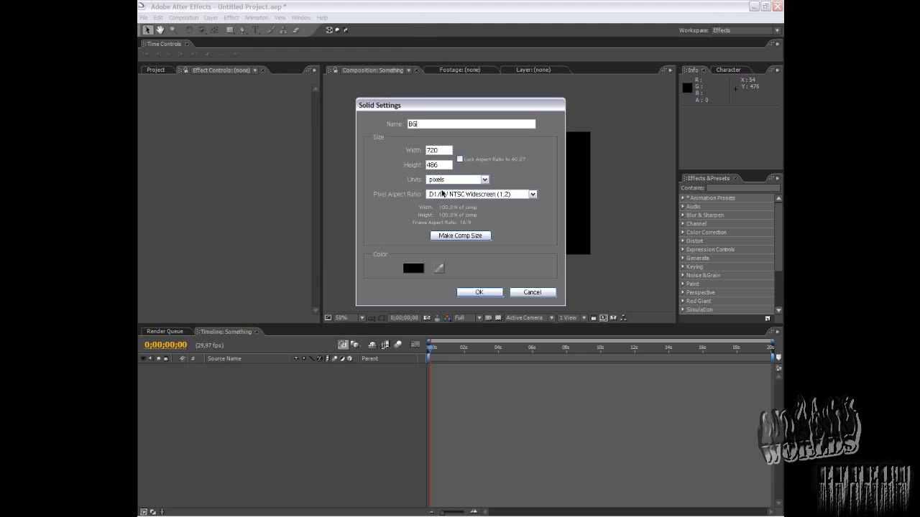
pyautogui.click(479, 292)
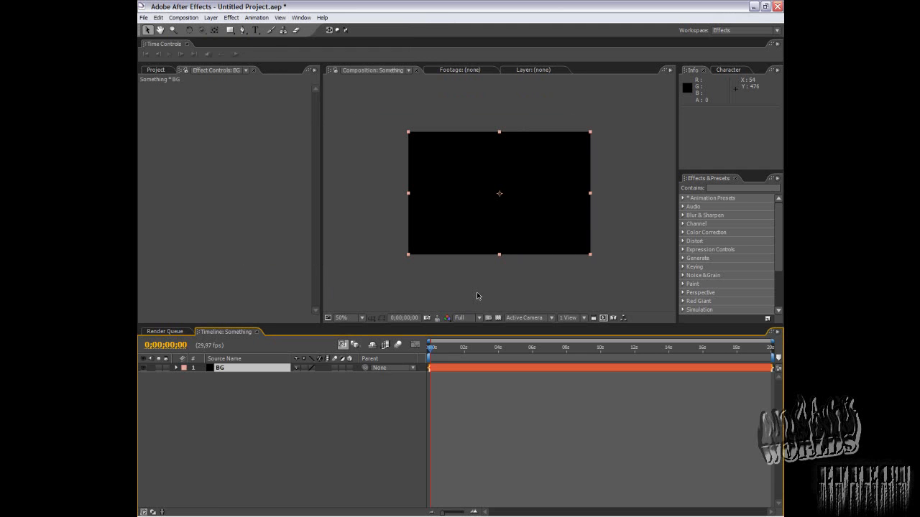
pyautogui.moveTo(210, 17)
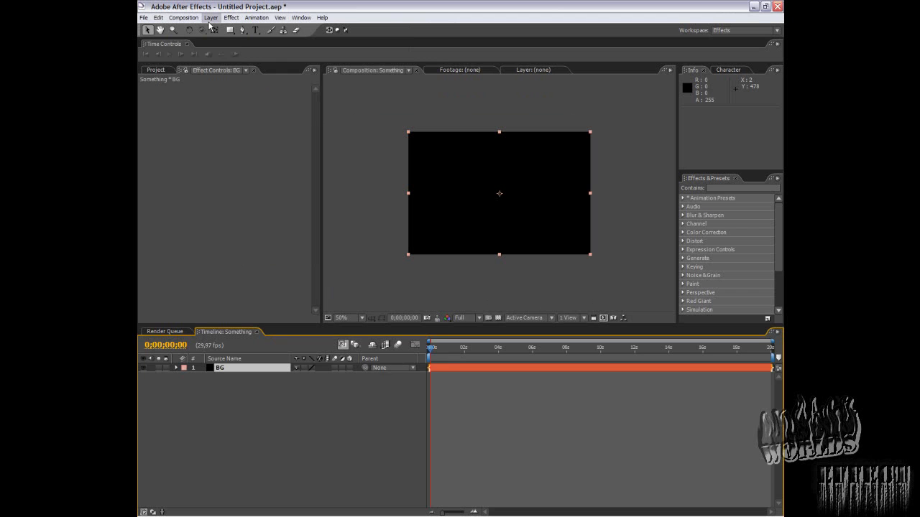
# - Add a comp-sized solid named 'Grid' coloured bright green (00FF18)
pyautogui.click(211, 17)
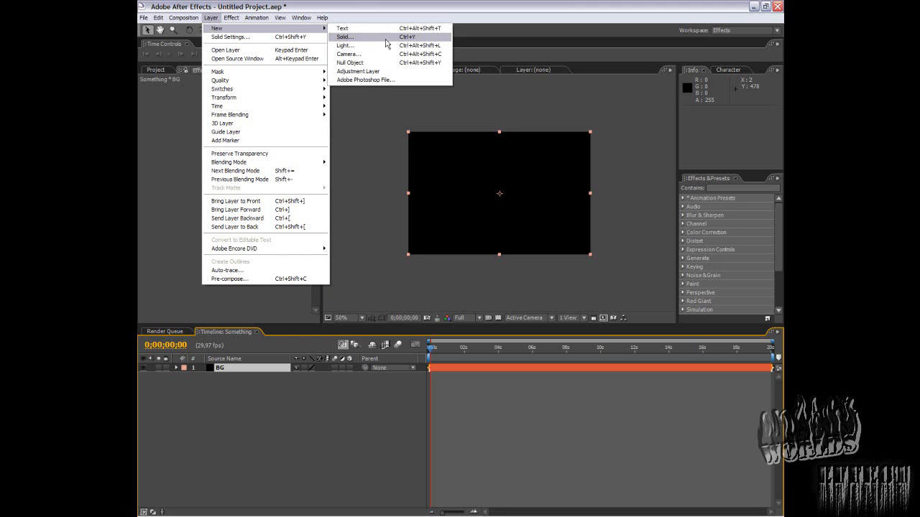
pyautogui.click(345, 36)
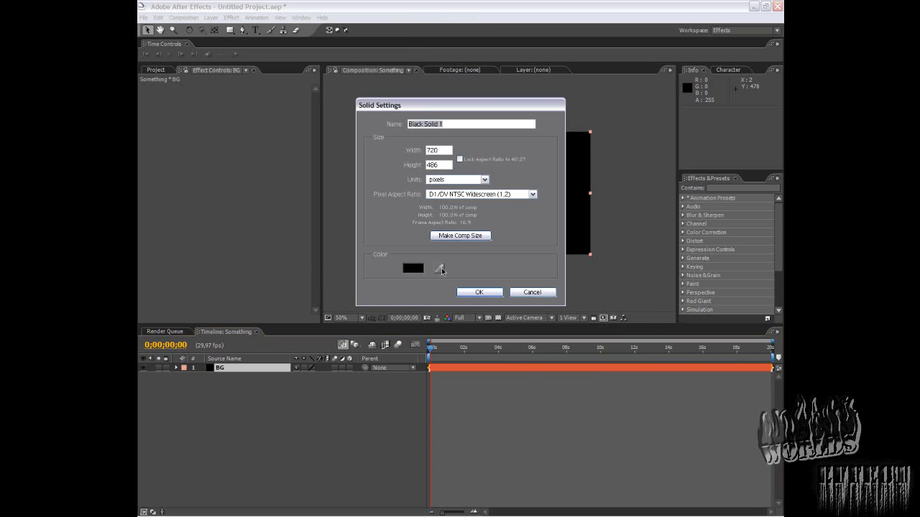
pyautogui.click(413, 268)
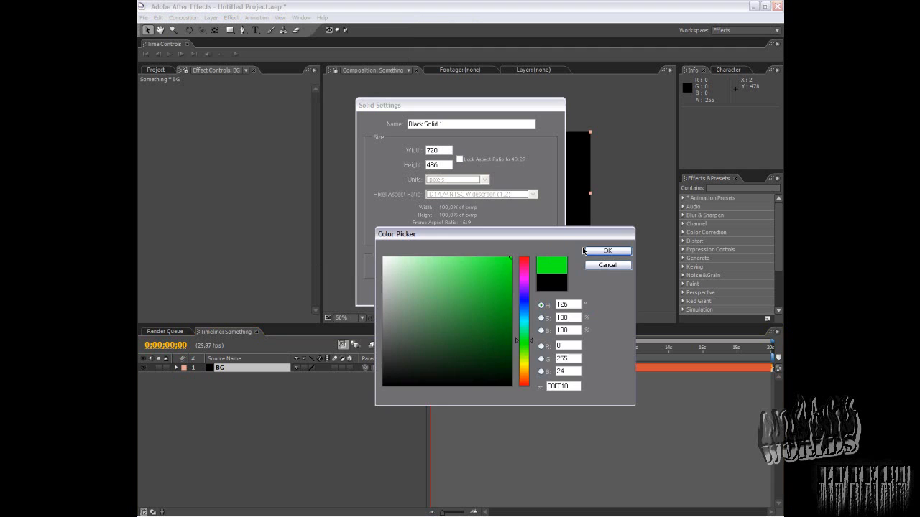
pyautogui.click(606, 250)
pyautogui.write('Grid')
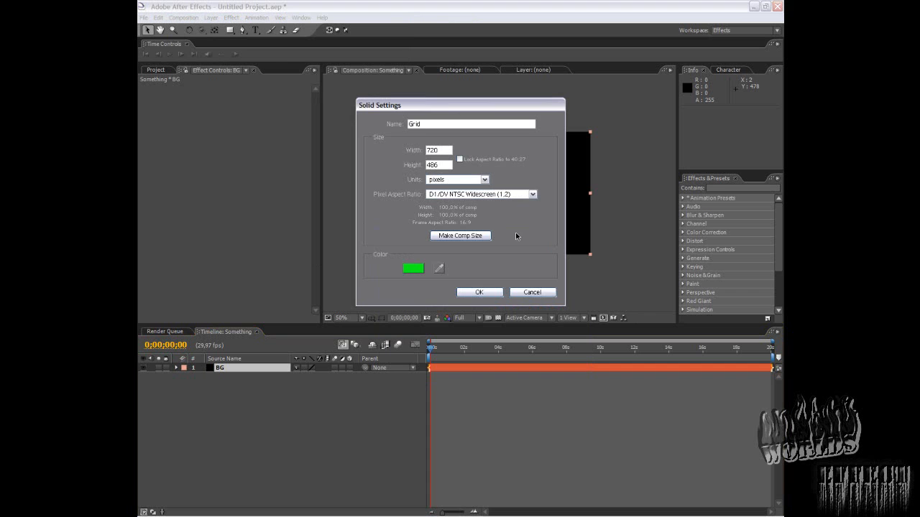
pyautogui.click(480, 292)
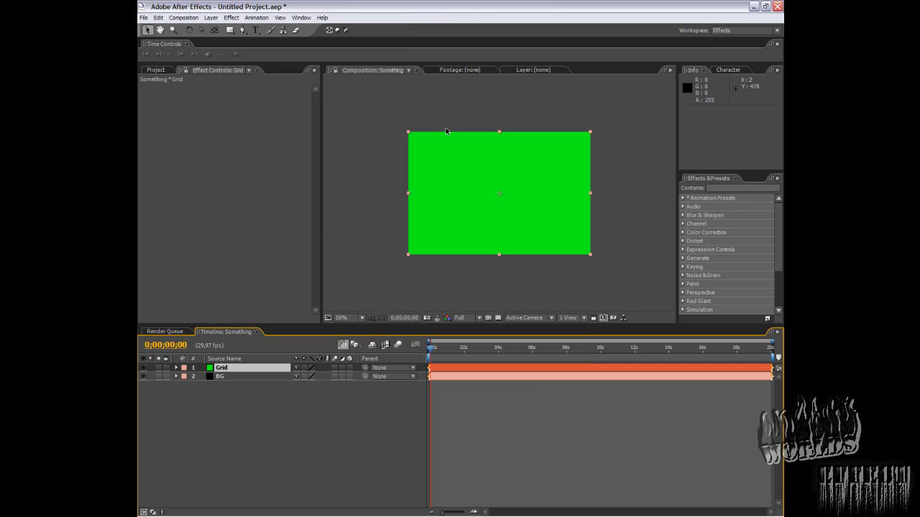
# - Apply the Grid effect to the Grid layer and make its lines green
pyautogui.click(231, 17)
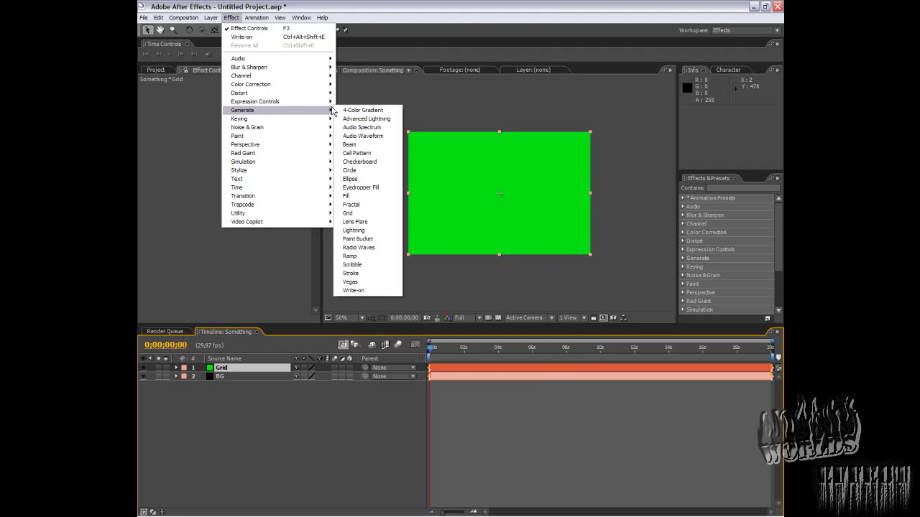
pyautogui.moveTo(367, 213)
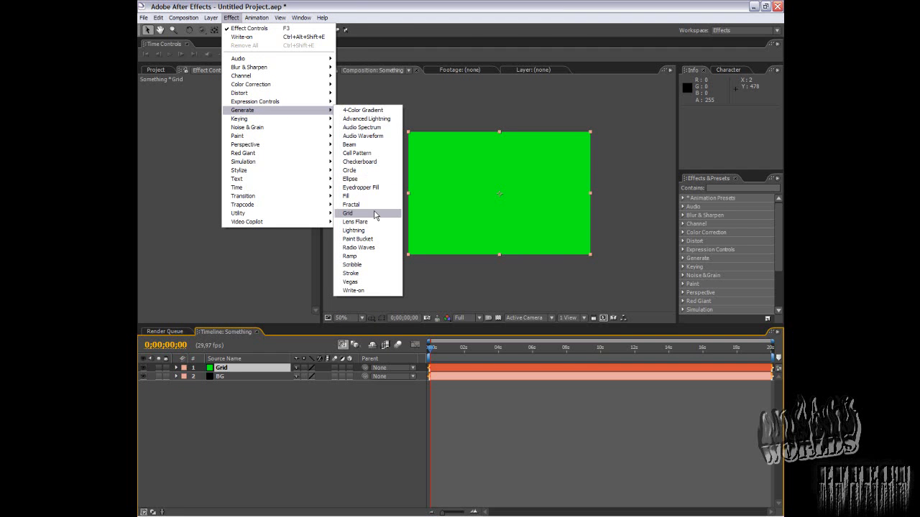
pyautogui.click(347, 213)
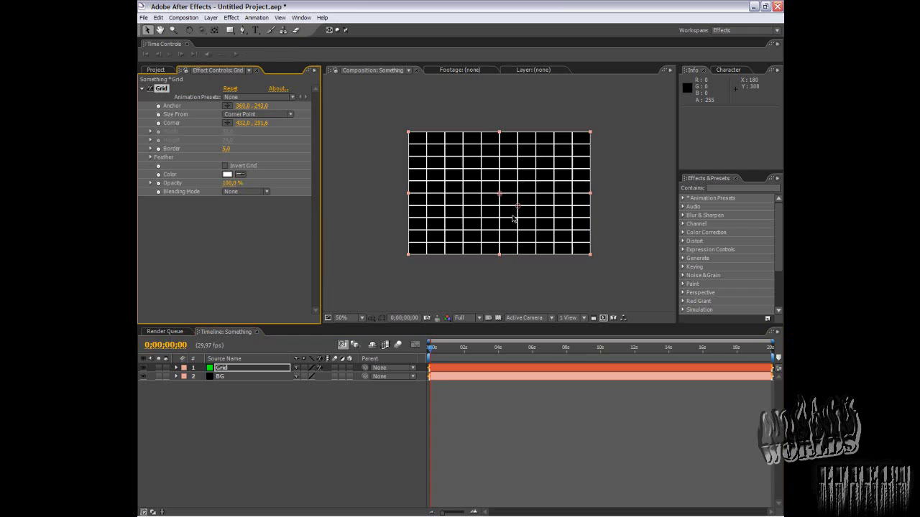
pyautogui.click(344, 318)
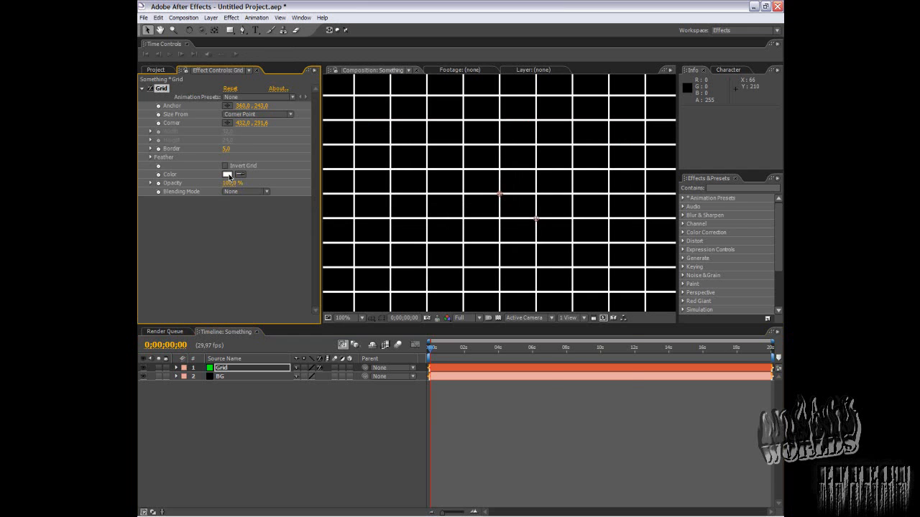
pyautogui.click(227, 174)
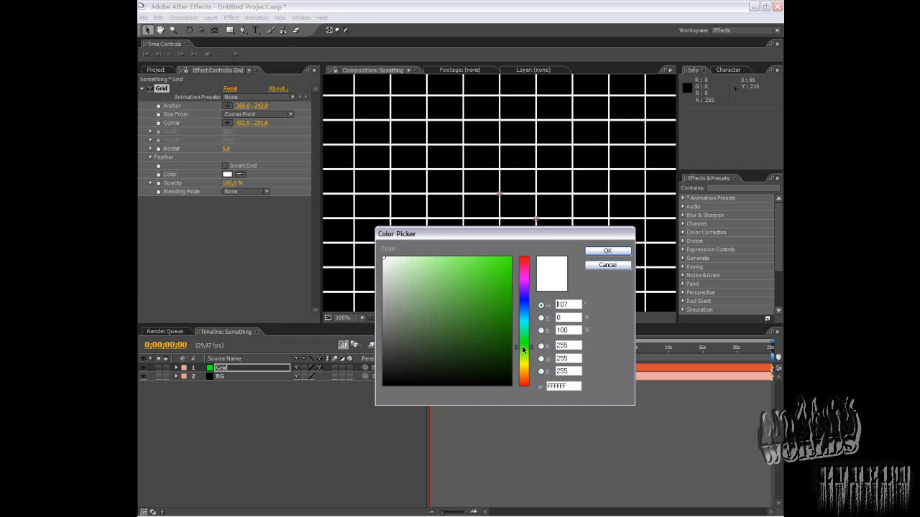
pyautogui.click(607, 250)
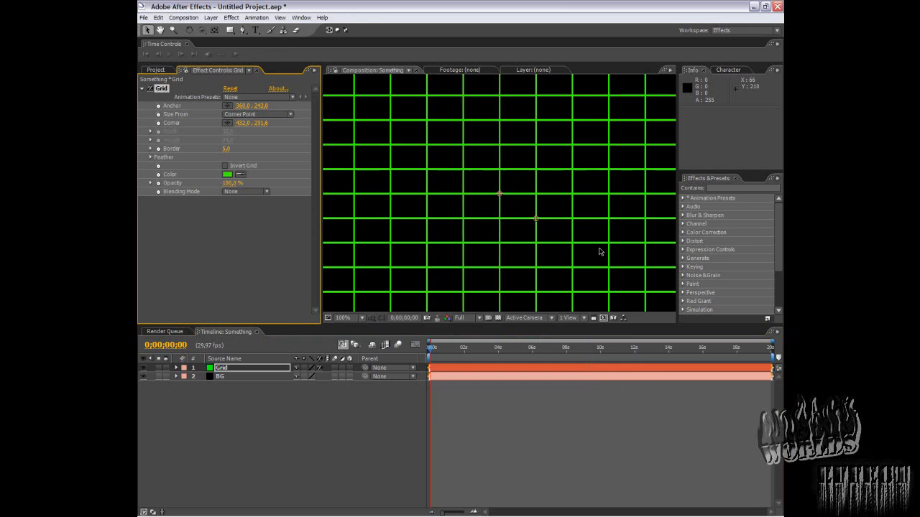
pyautogui.click(343, 317)
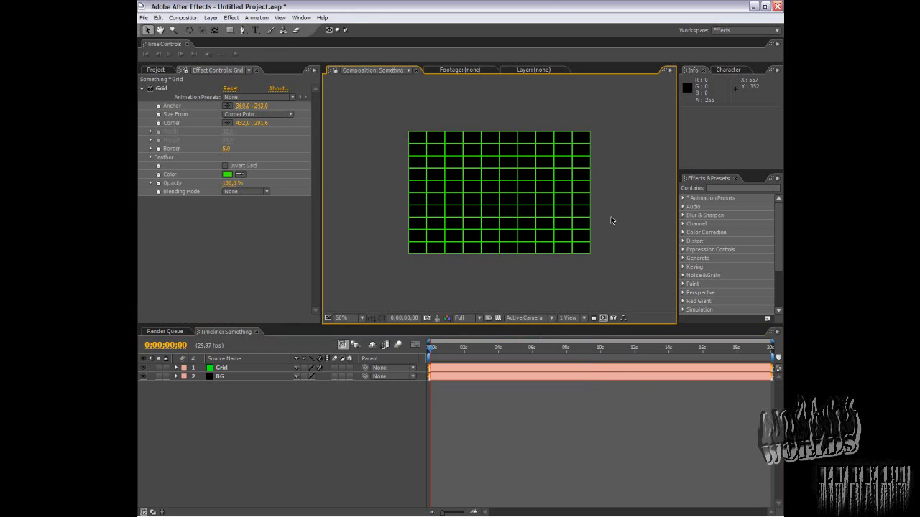
pyautogui.moveTo(629, 237)
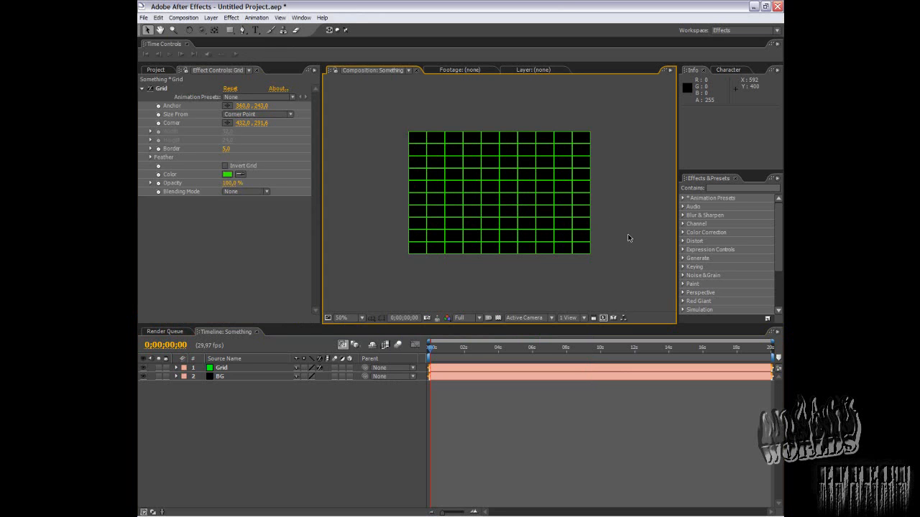
pyautogui.moveTo(596, 219)
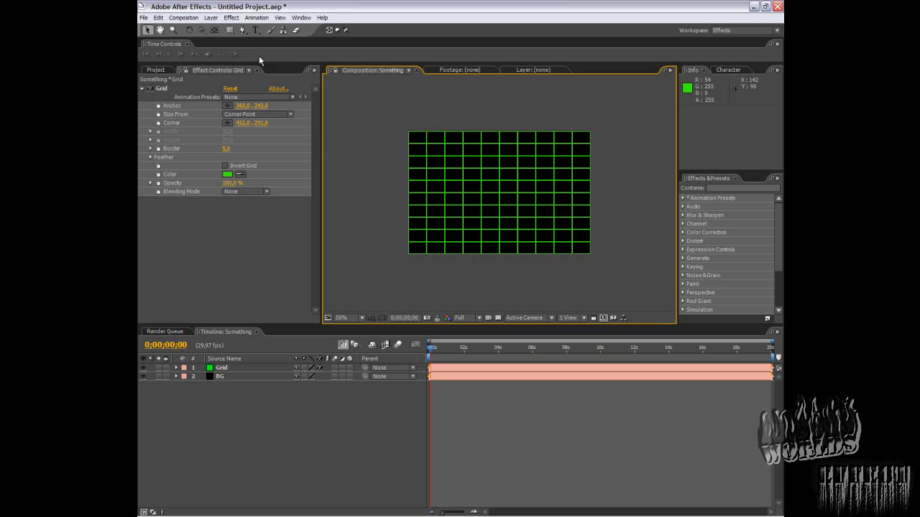
pyautogui.moveTo(236, 52)
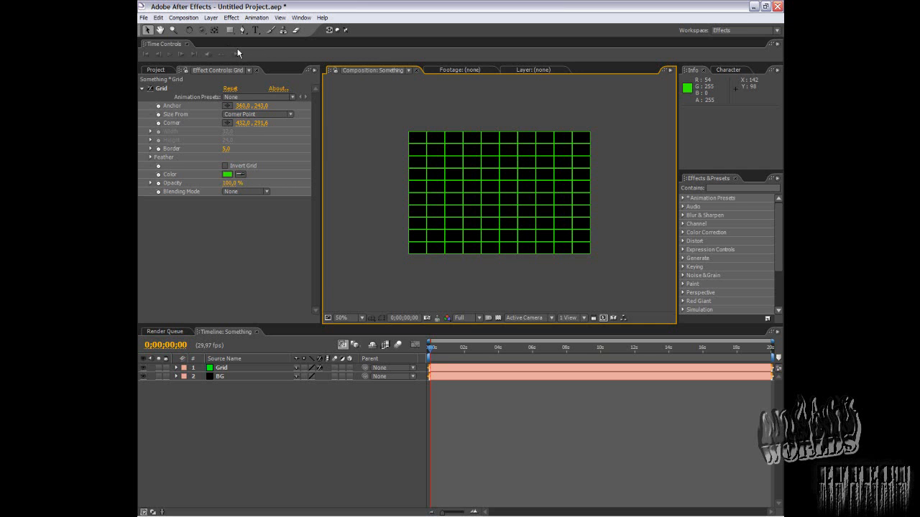
# - Add a black, comp-sized solid layer named 'Beat' above Grid
pyautogui.click(210, 17)
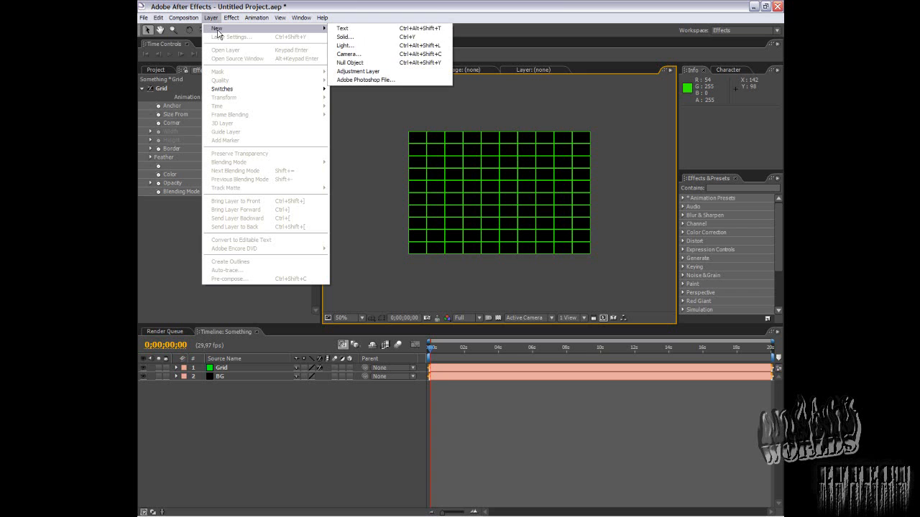
pyautogui.click(344, 36)
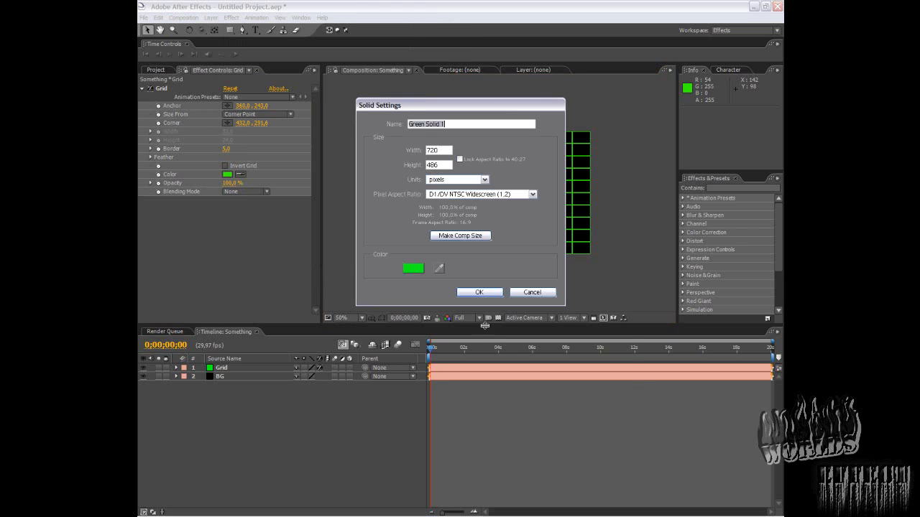
pyautogui.click(406, 268)
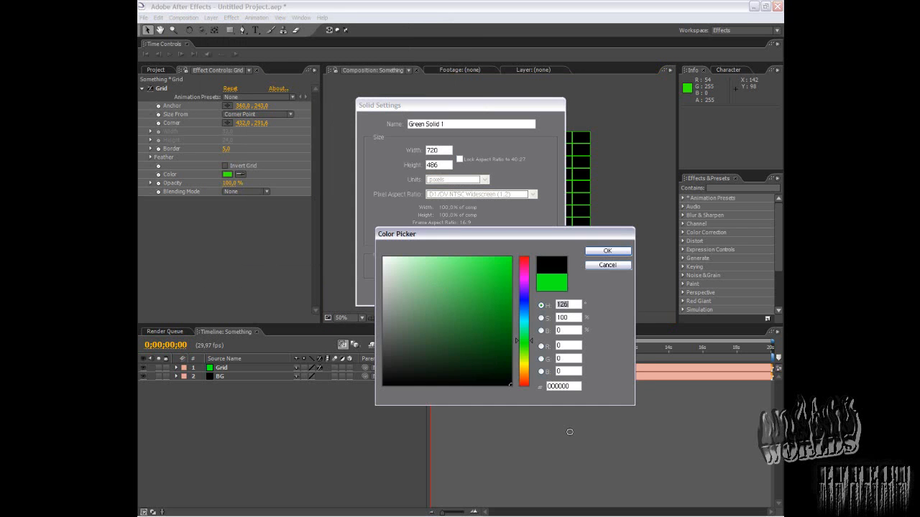
pyautogui.click(607, 251)
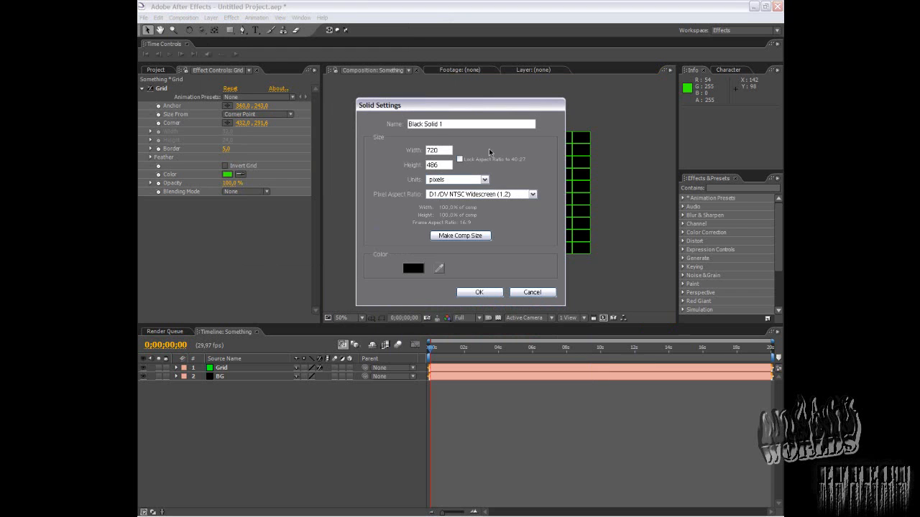
pyautogui.tripleClick(471, 123)
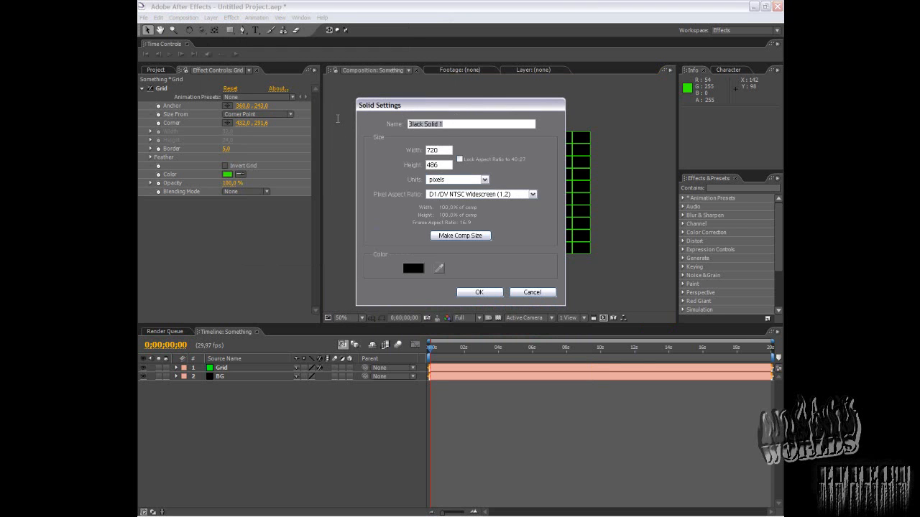
pyautogui.write('Beat')
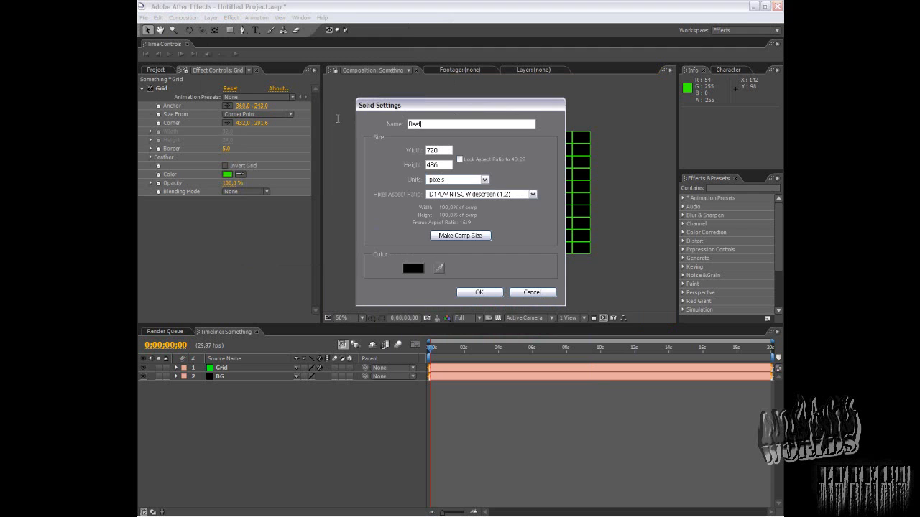
pyautogui.click(478, 291)
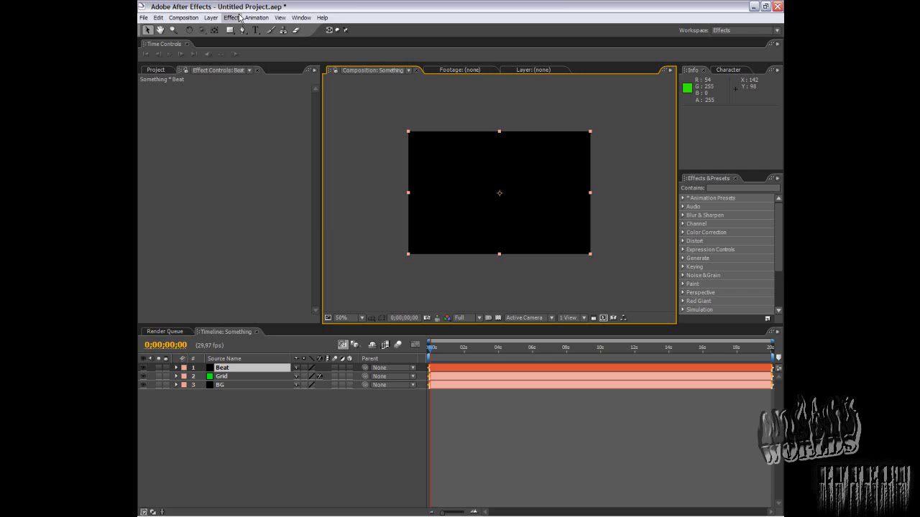
# - Apply Write-on to Beat, set its mode to Add, and set Brush Size 7.4
pyautogui.click(231, 17)
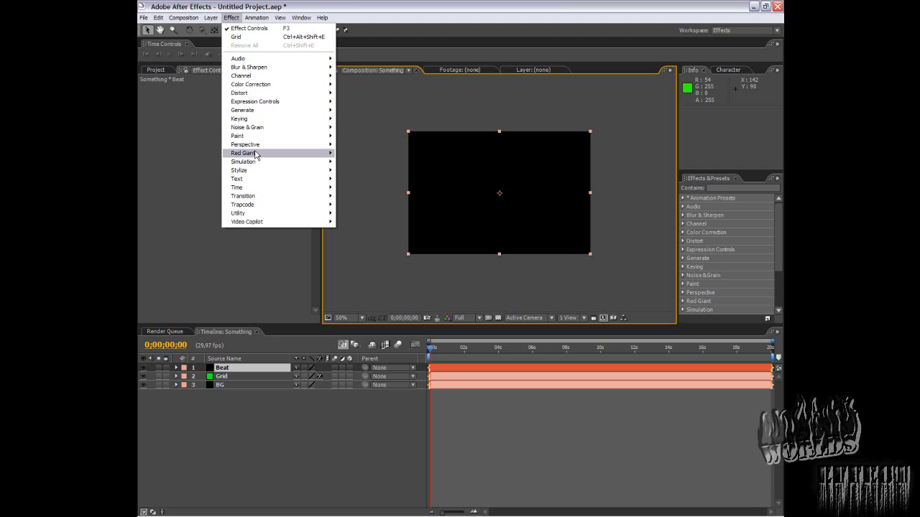
pyautogui.moveTo(306, 111)
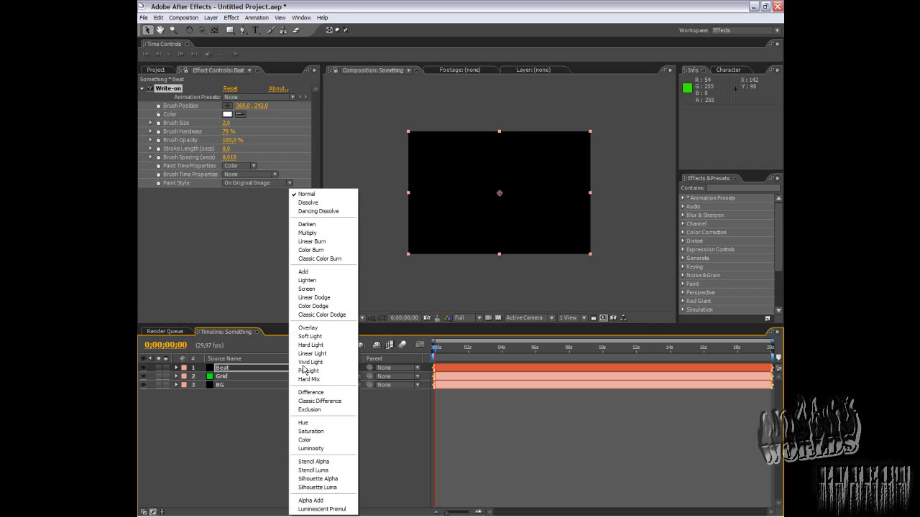
pyautogui.click(303, 272)
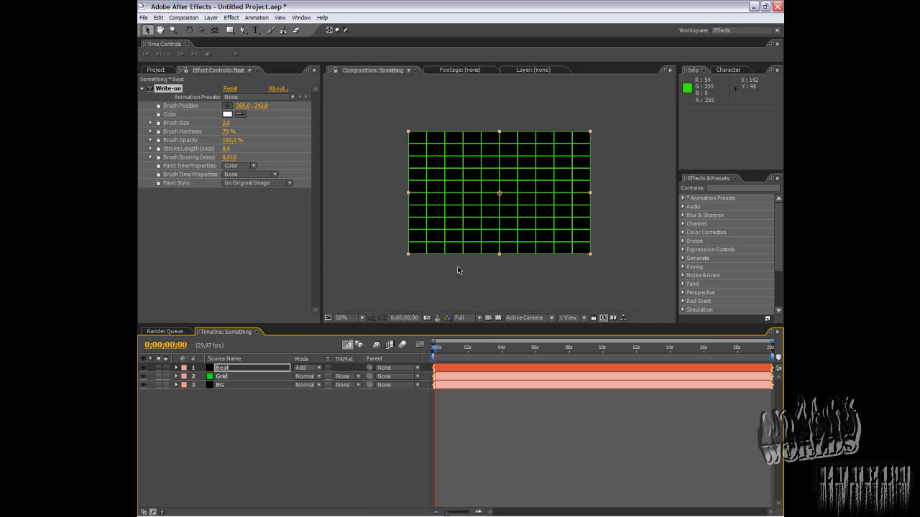
pyautogui.click(348, 318)
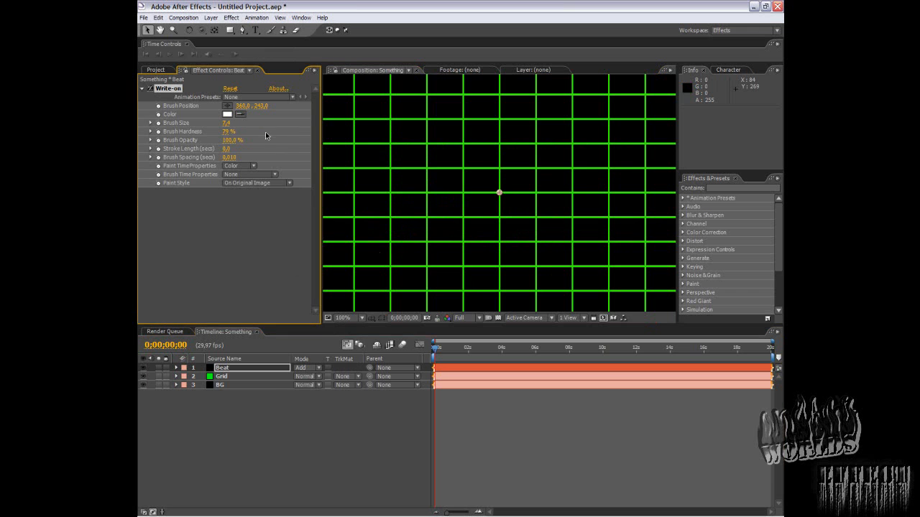
# - Move the Write-on Brush Position off the left edge, to about -286, 243
pyautogui.click(342, 318)
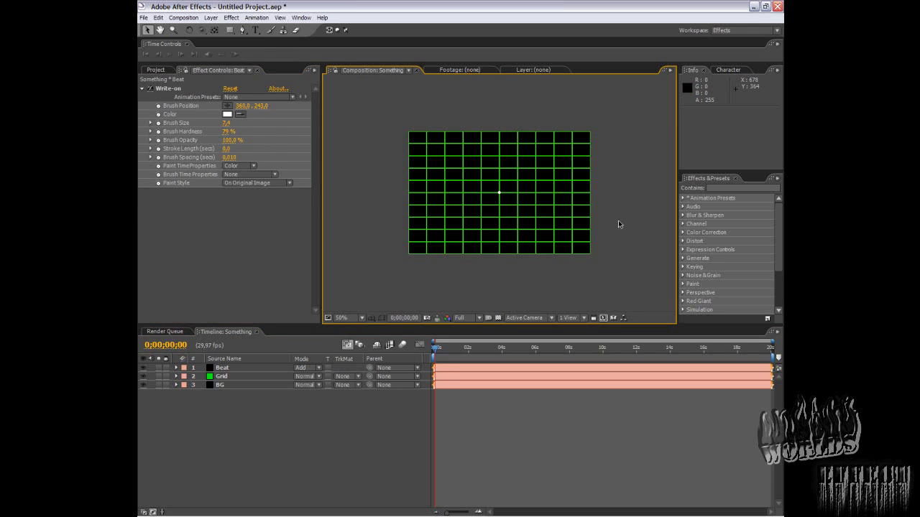
pyautogui.moveTo(505, 201)
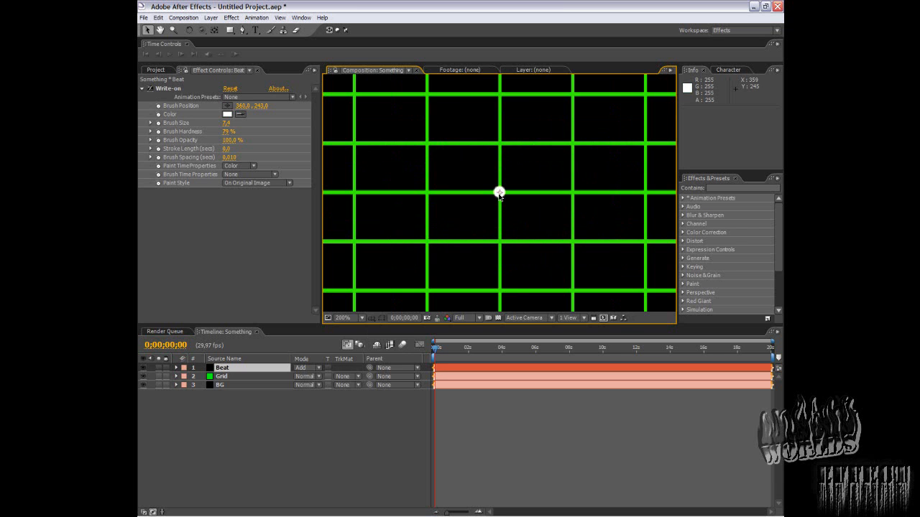
pyautogui.click(343, 317)
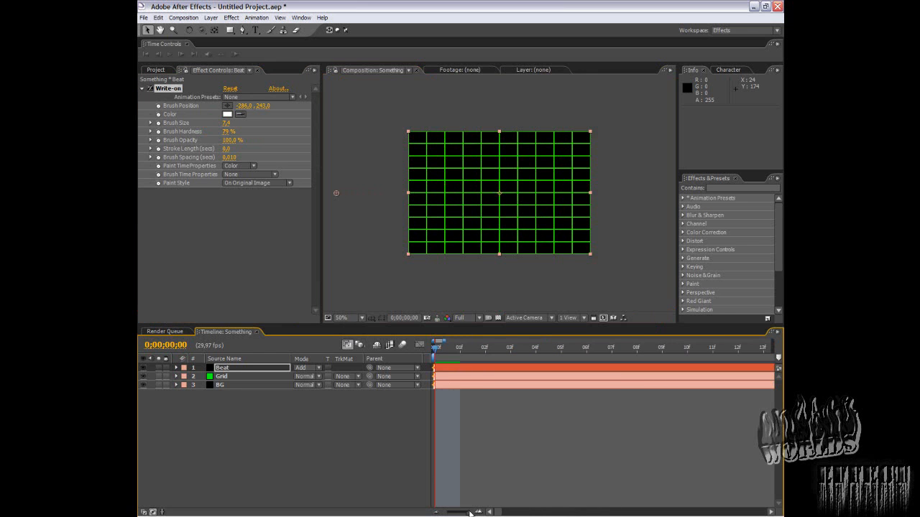
pyautogui.moveTo(411, 282)
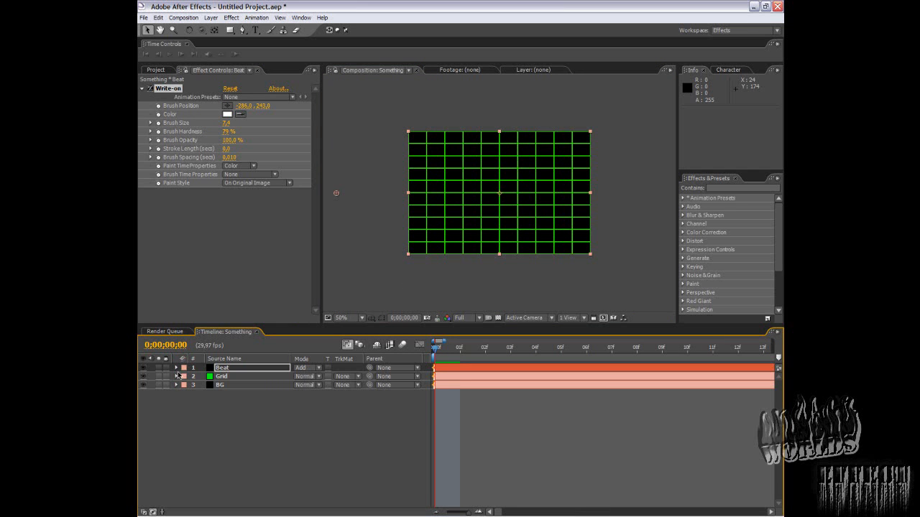
# - Expand Beat's Write-on settings and start keyframing Brush Position on an early frame
pyautogui.click(176, 368)
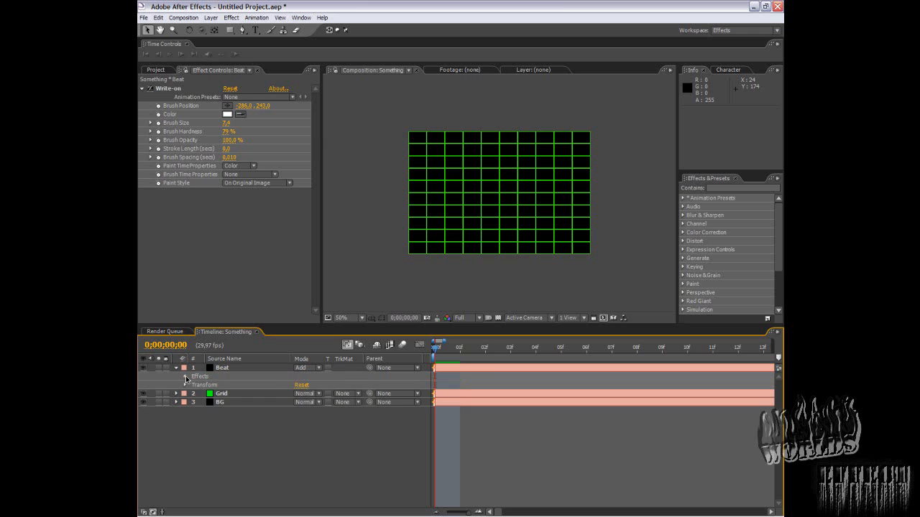
pyautogui.click(184, 376)
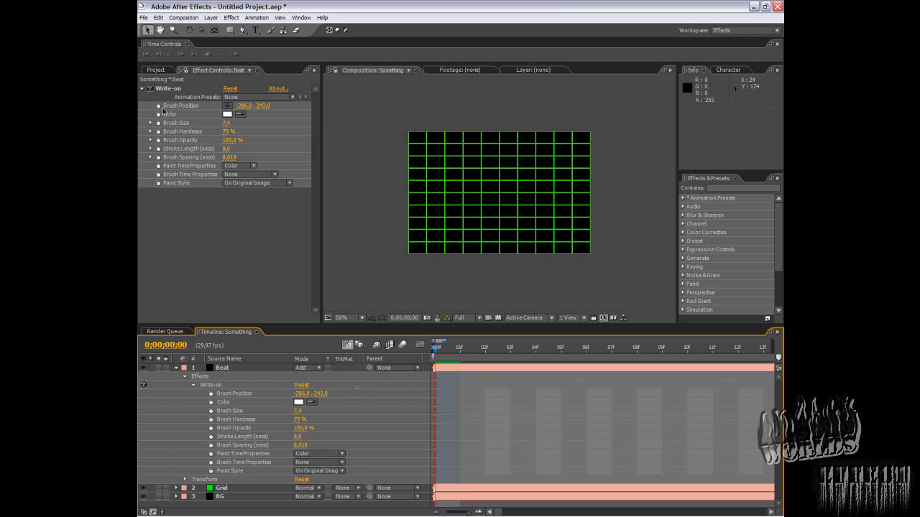
pyautogui.click(181, 106)
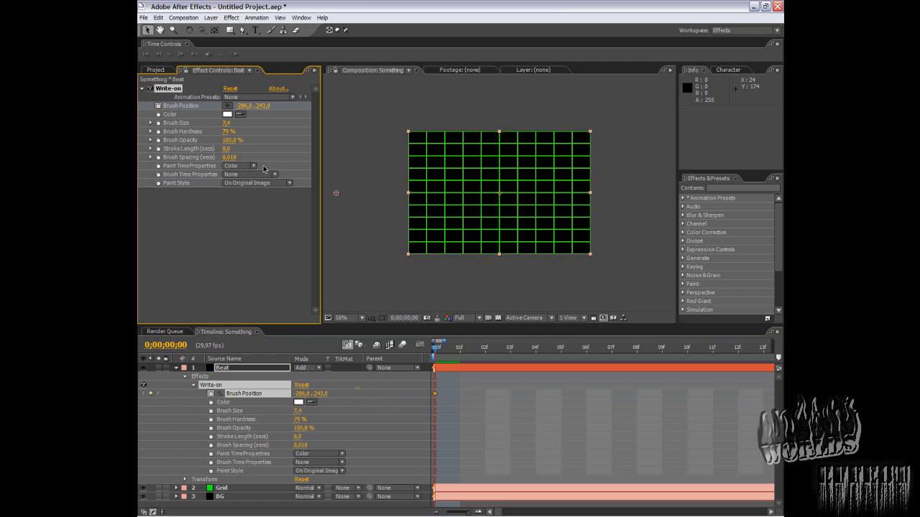
pyautogui.moveTo(180, 53)
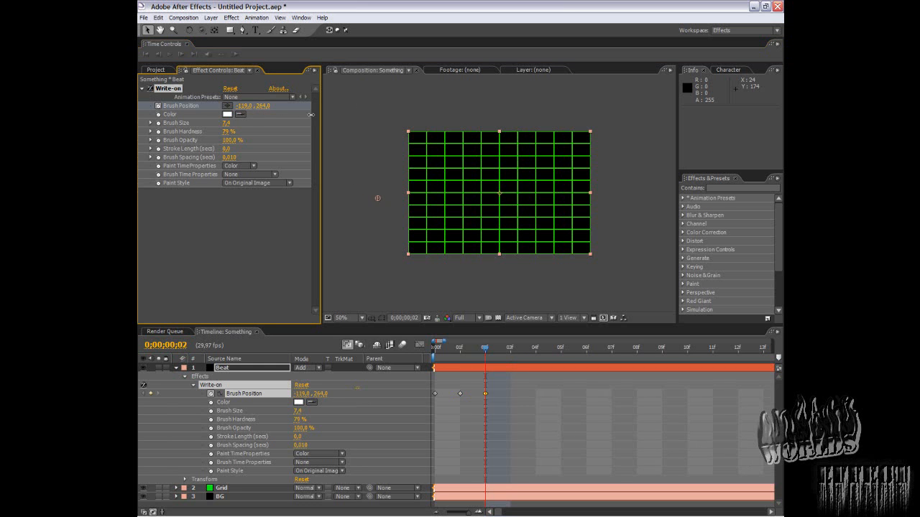
pyautogui.click(510, 347)
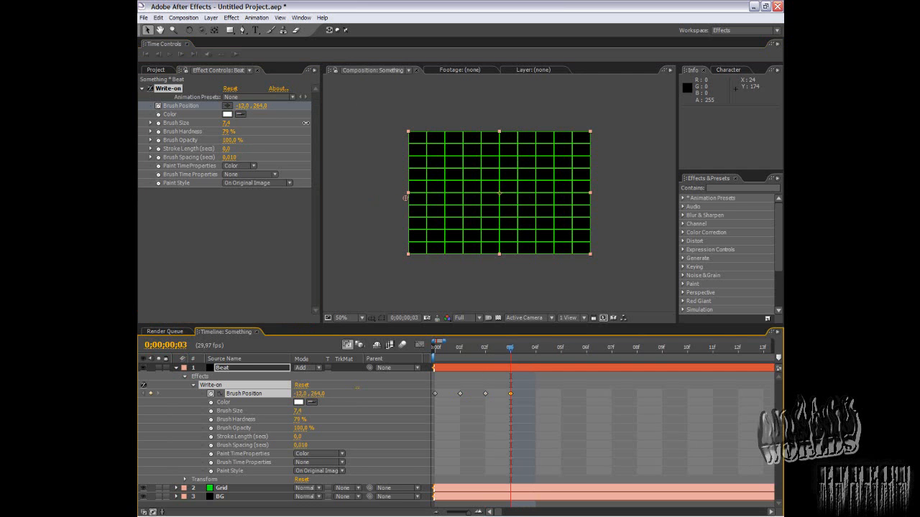
# - Adjust Brush Position so the stroke starts at the grid's left edge, zooming to check
pyautogui.moveTo(250, 106); pyautogui.dragTo(253, 106)
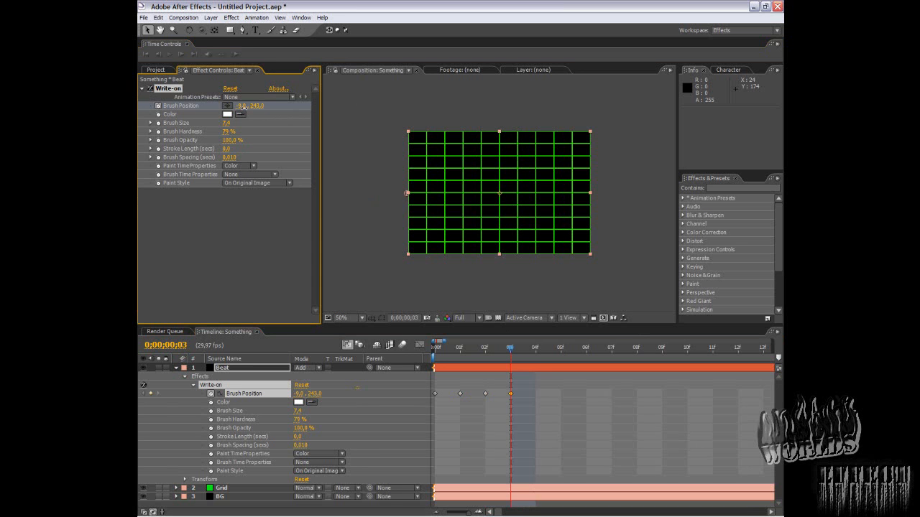
pyautogui.click(343, 318)
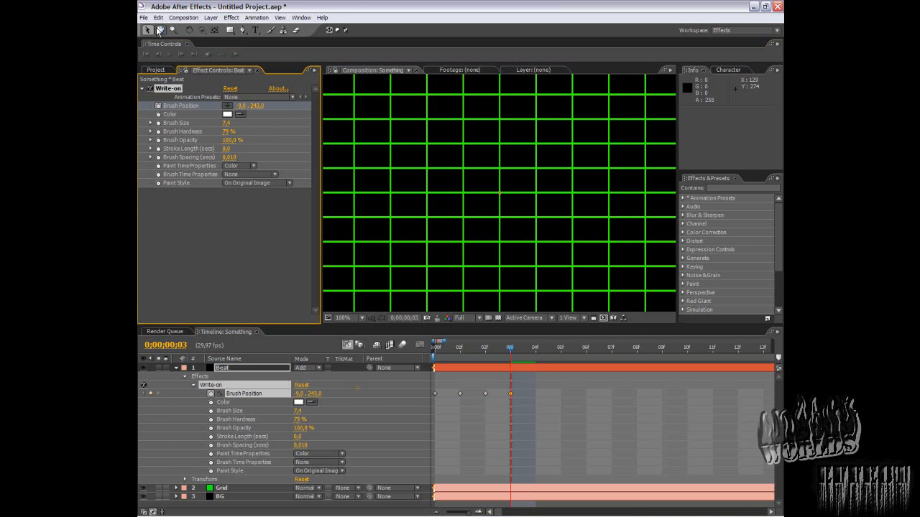
pyautogui.click(343, 318)
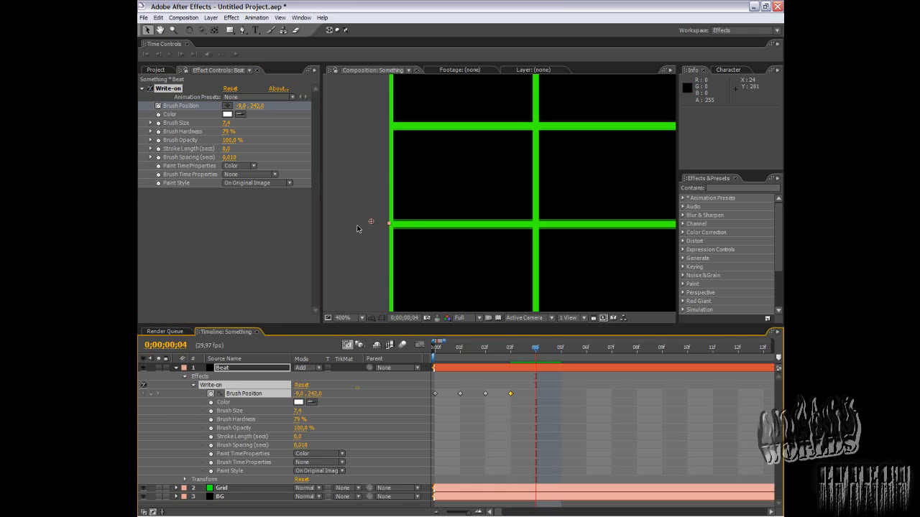
pyautogui.click(343, 318)
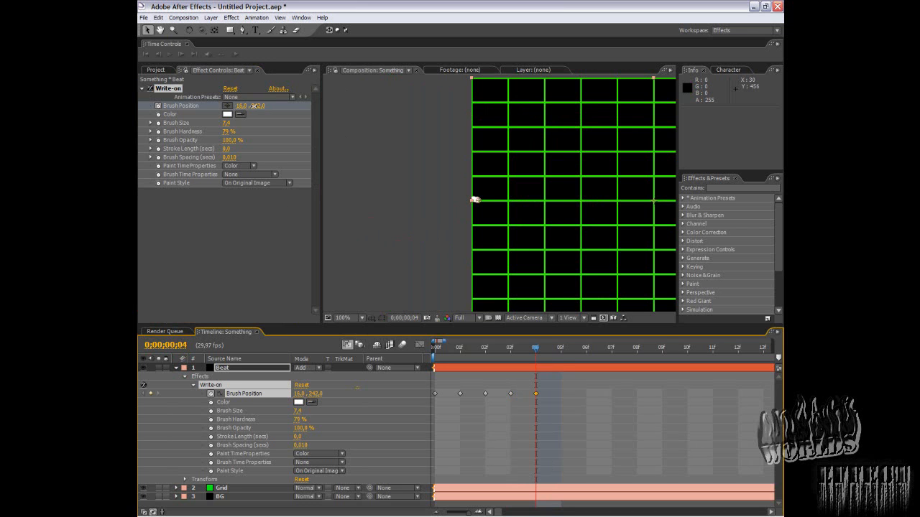
pyautogui.click(343, 318)
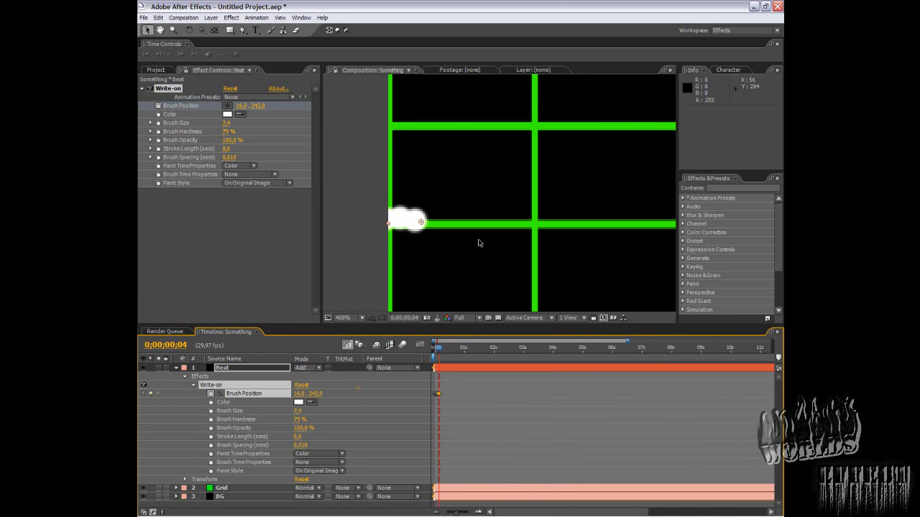
# - Keyframe the brush rising into the first peak just under one second
pyautogui.click(343, 318)
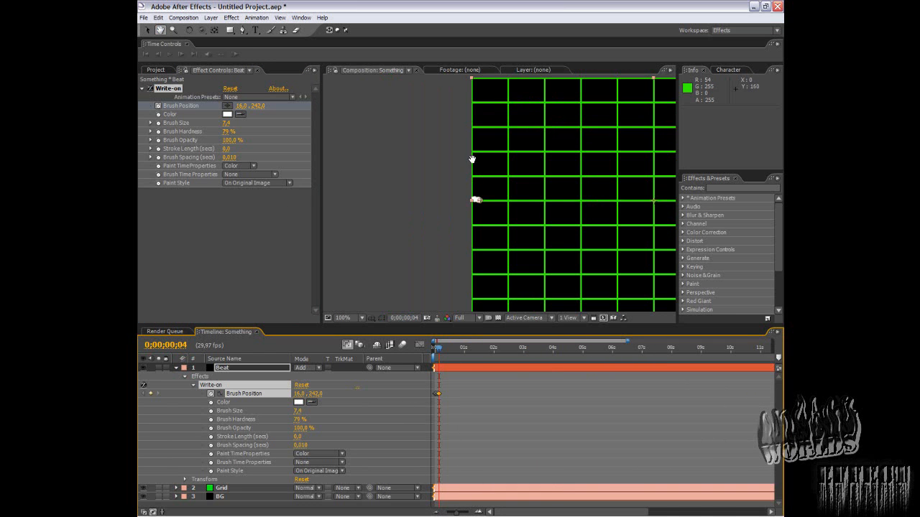
pyautogui.click(342, 317)
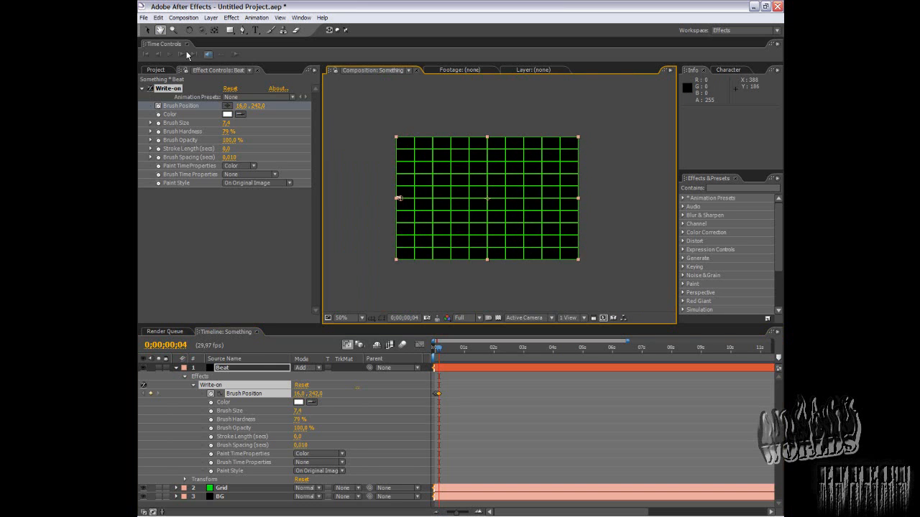
pyautogui.moveTo(338, 270)
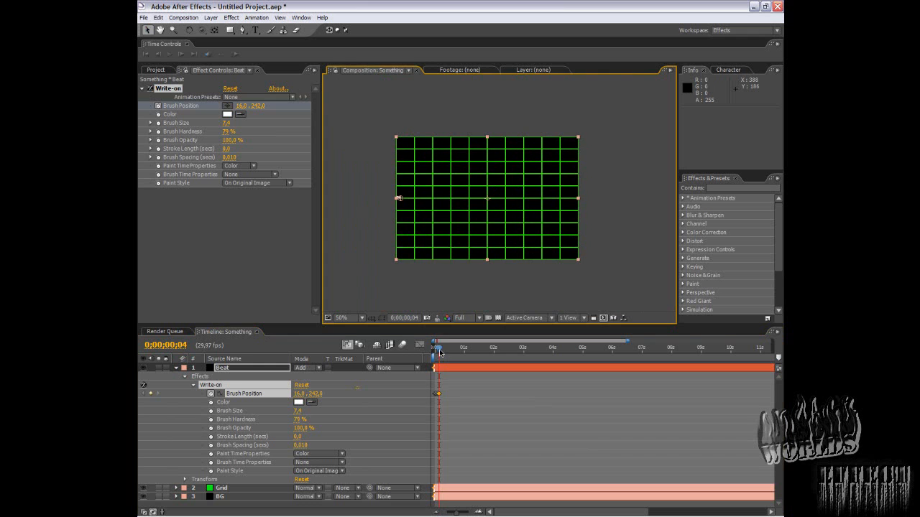
pyautogui.click(467, 347)
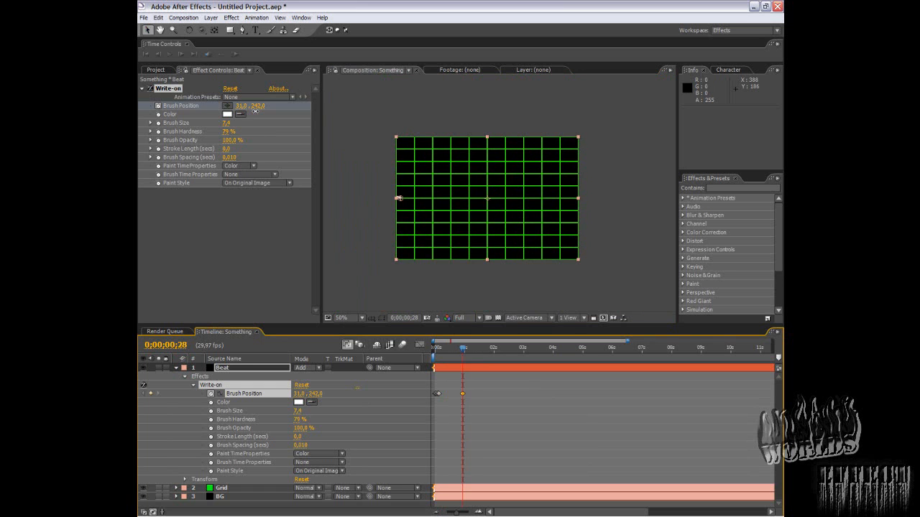
pyautogui.moveTo(399, 197); pyautogui.dragTo(429, 198)
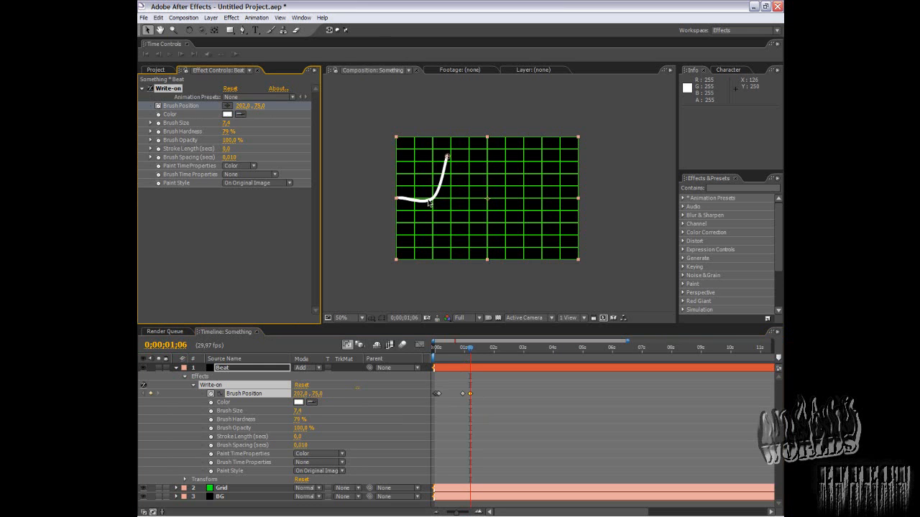
# - Zoom in and step back to the earlier keyframe time to review the rise
pyautogui.click(342, 318)
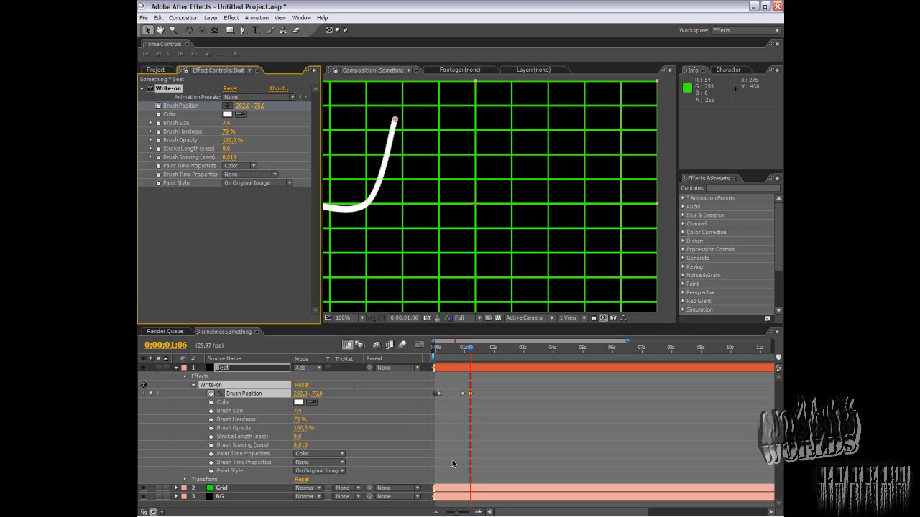
pyautogui.click(469, 348)
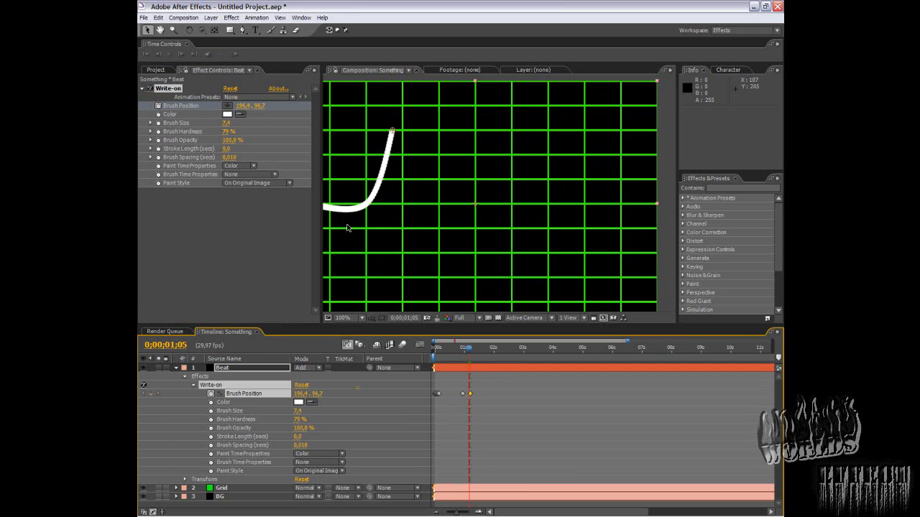
pyautogui.click(462, 347)
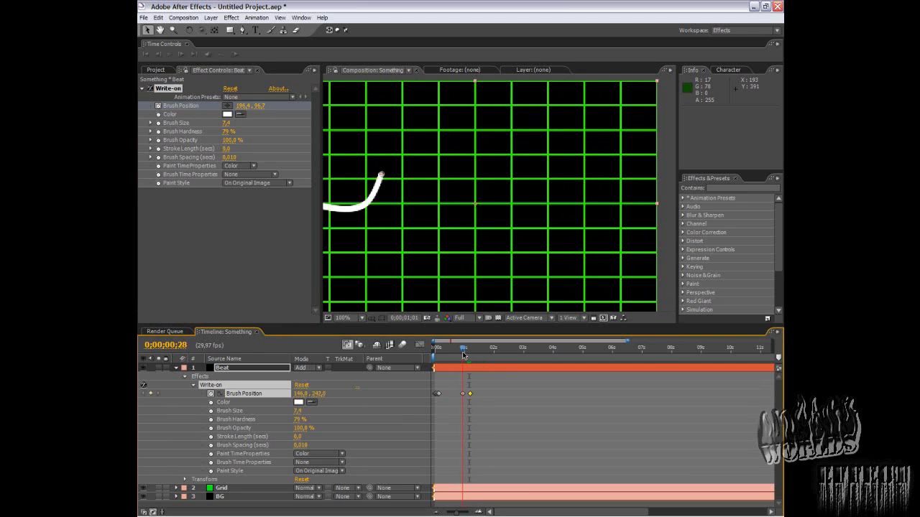
# - Keyframe the brush at a low point below the baseline after the peak
pyautogui.moveTo(463, 352); pyautogui.dragTo(458, 352)
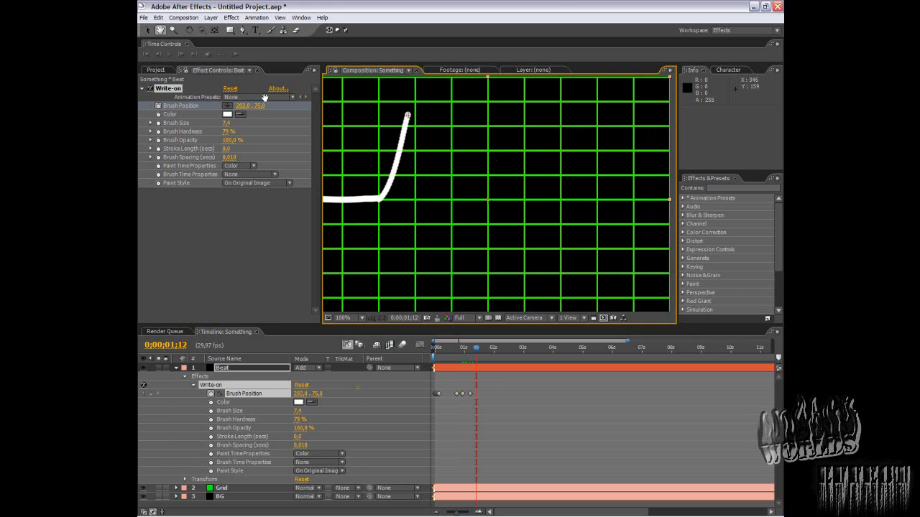
pyautogui.click(342, 318)
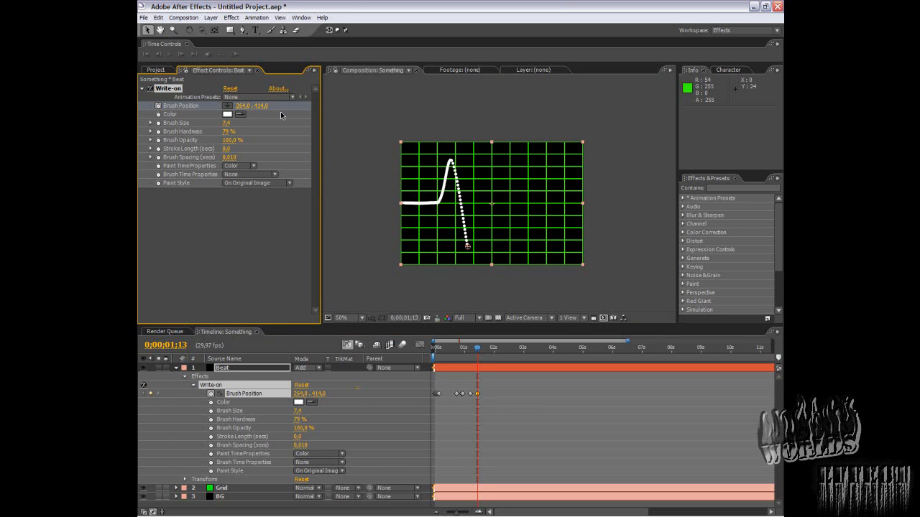
pyautogui.moveTo(470, 244)
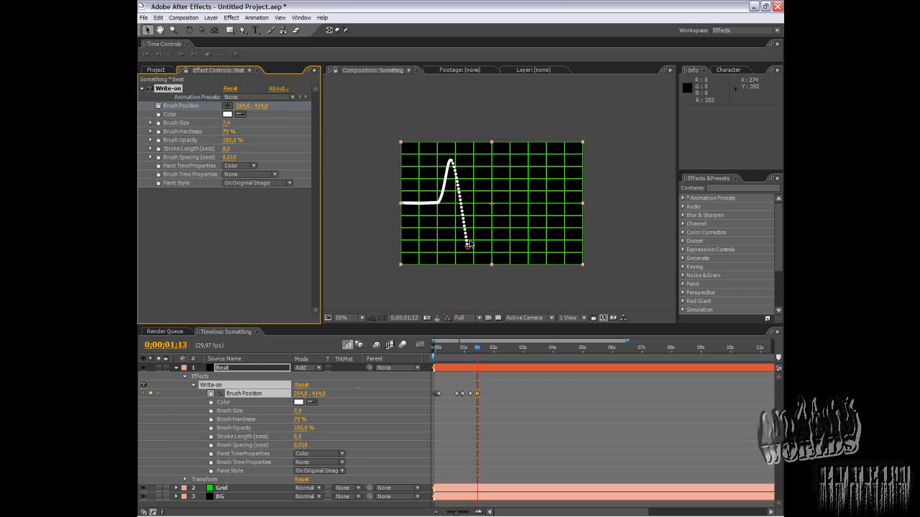
pyautogui.moveTo(479, 353)
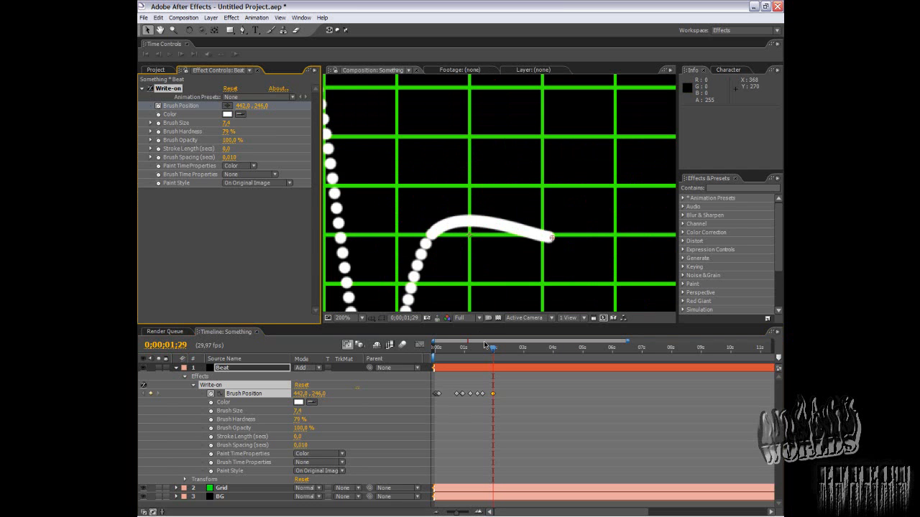
# - Extend Beat's brush stroke flat along the middle grid line, then zoom out to 50%
pyautogui.click(489, 347)
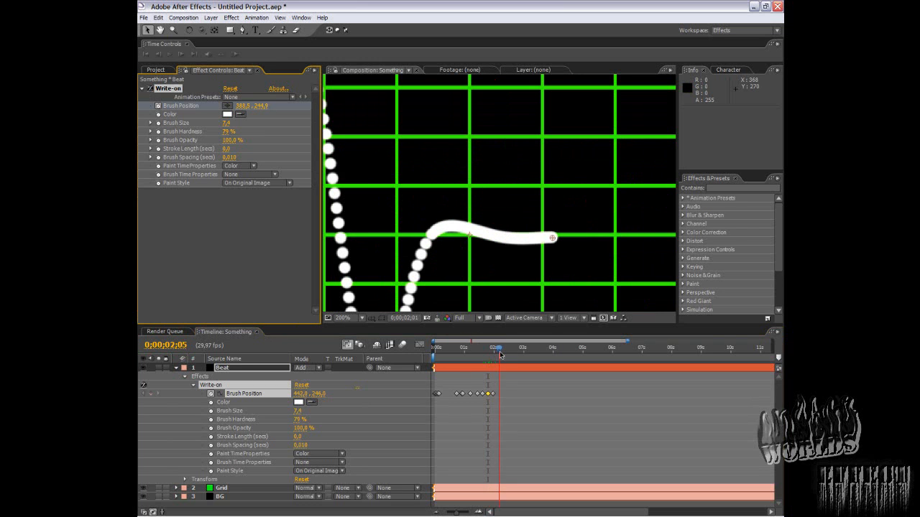
pyautogui.moveTo(499, 347); pyautogui.dragTo(481, 347)
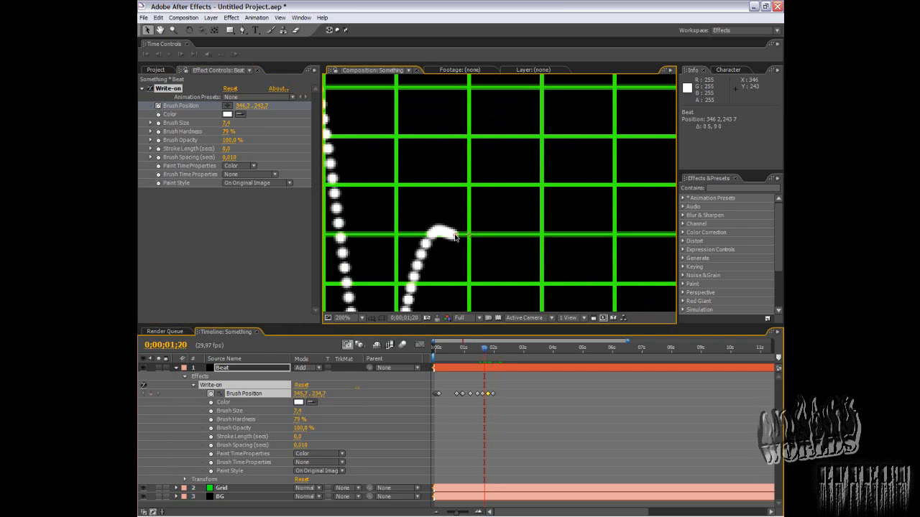
pyautogui.moveTo(485, 352); pyautogui.dragTo(496, 352)
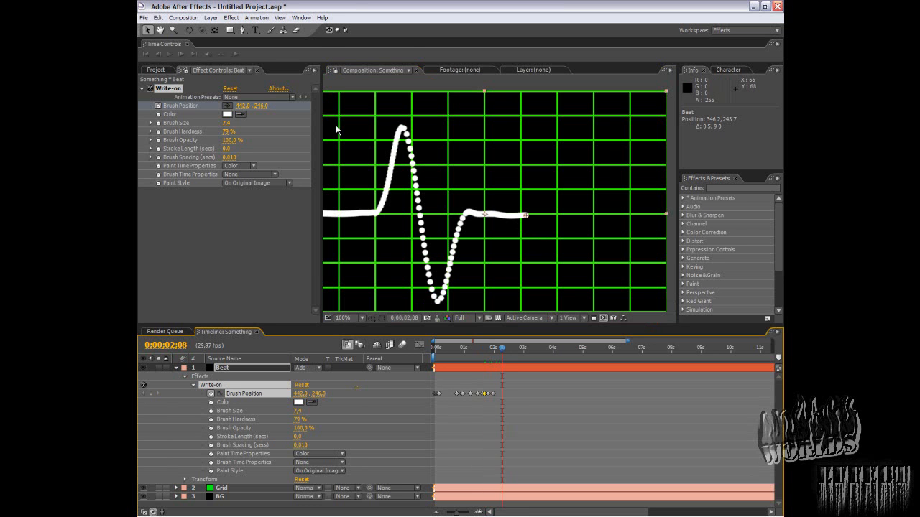
pyautogui.click(343, 317)
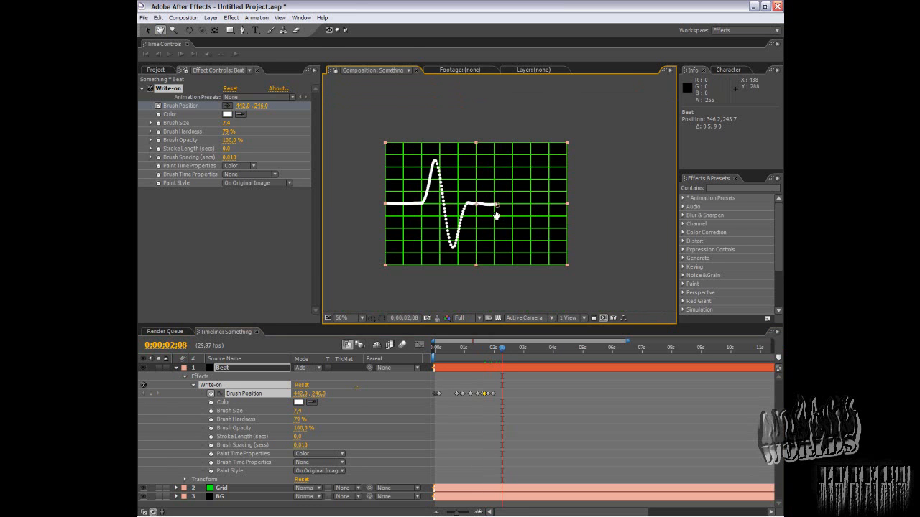